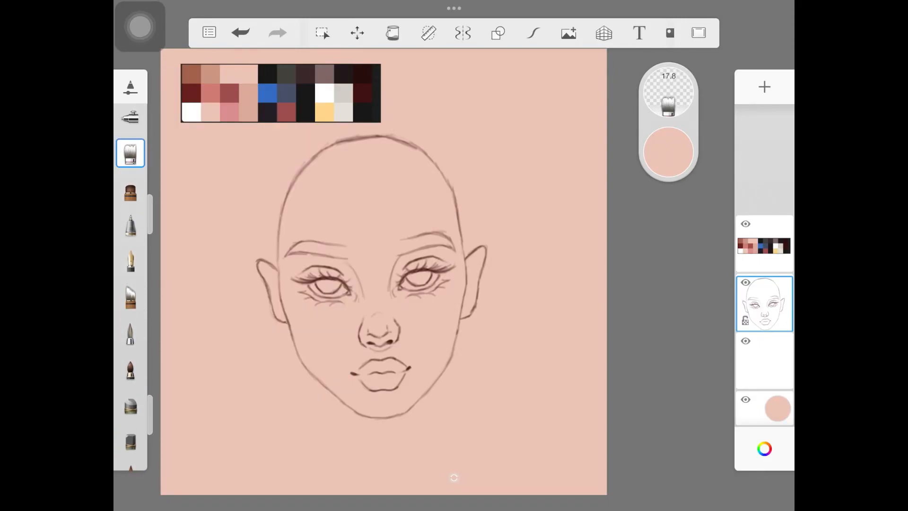
Open the soft brush settings and close them again without changes
{"action": "left_click", "coordinate": [130, 153]}
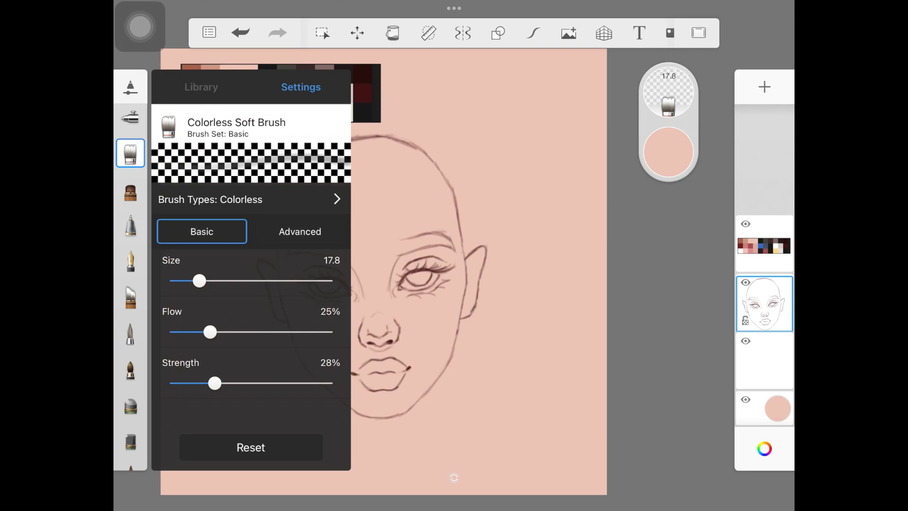
{"action": "left_click", "coordinate": [130, 153]}
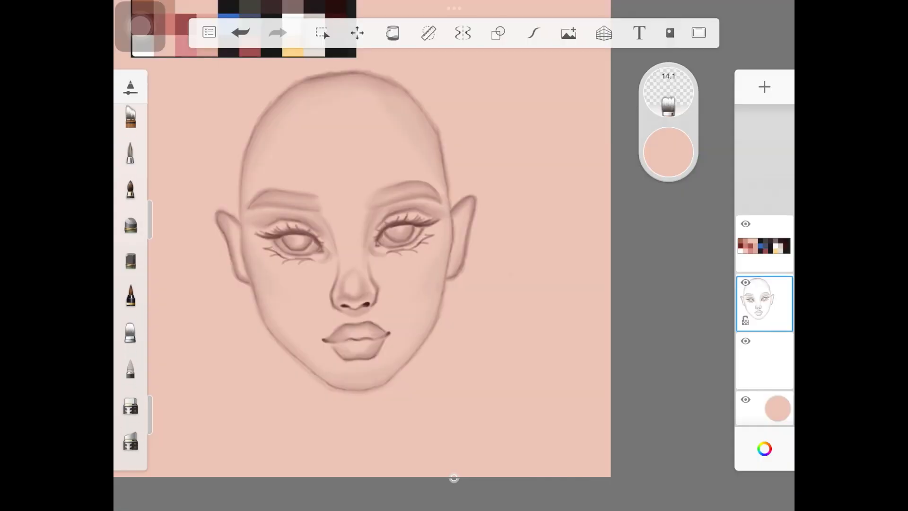
Open the colour picker to choose a new paint colour
{"action": "left_click", "coordinate": [131, 404]}
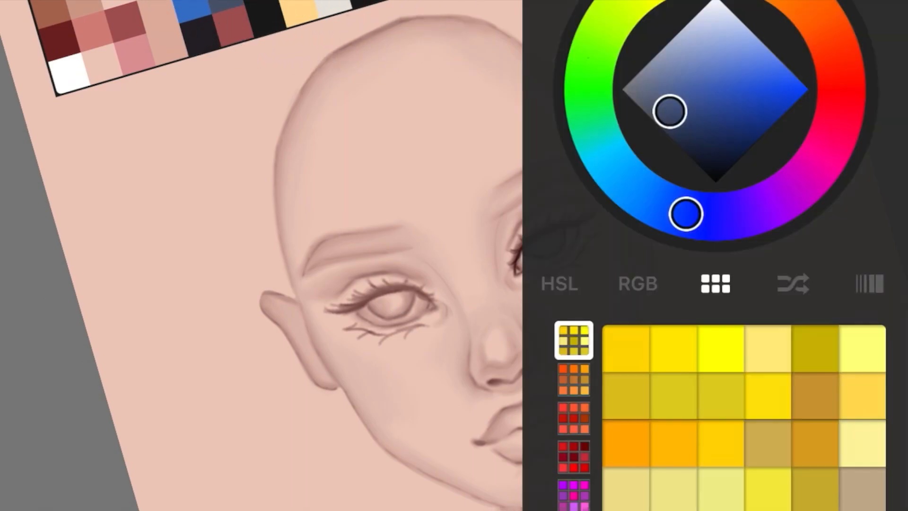
Adjust the paint colour's shade and brightness toward a dark maroon
{"action": "left_click_drag", "start_coordinate": [670, 111], "coordinate": [744, 129]}
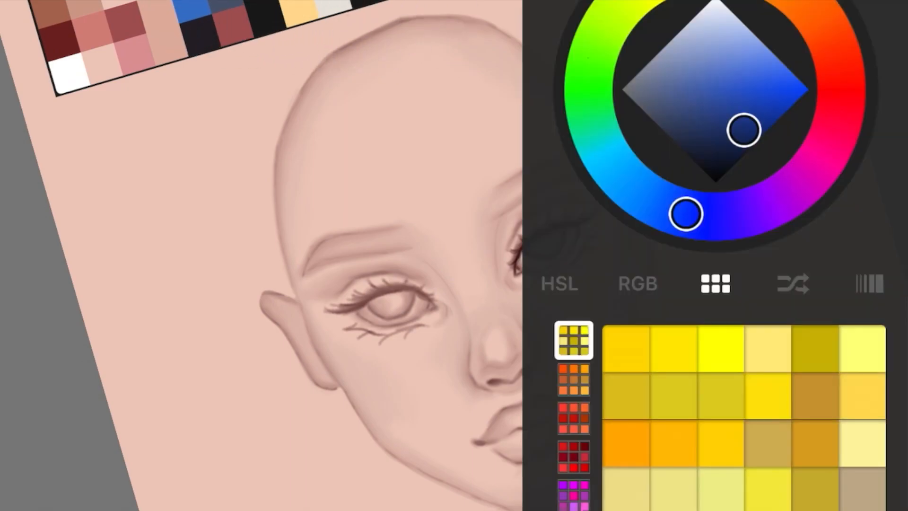
{"action": "left_click_drag", "start_coordinate": [746, 129], "coordinate": [722, 157]}
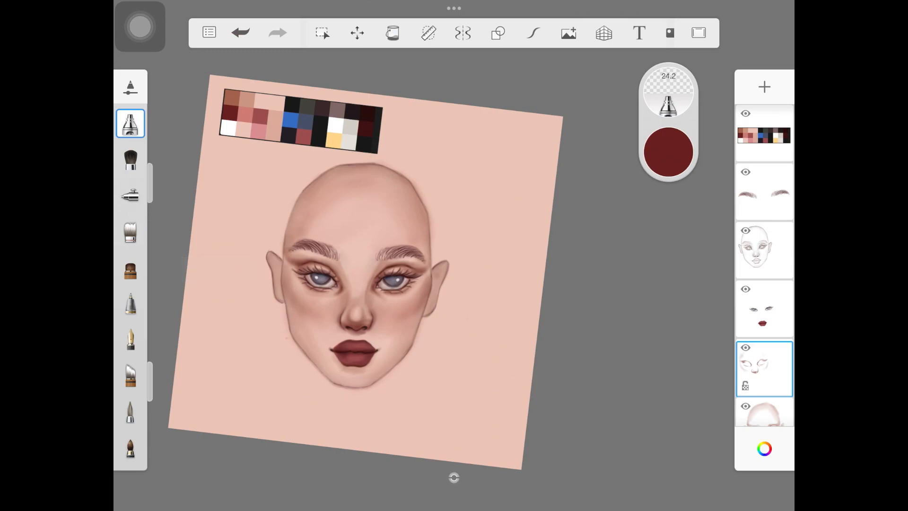
Turn the canvas back upright and select the face shading layer
{"action": "left_click_drag", "start_coordinate": [417, 266], "coordinate": [422, 324]}
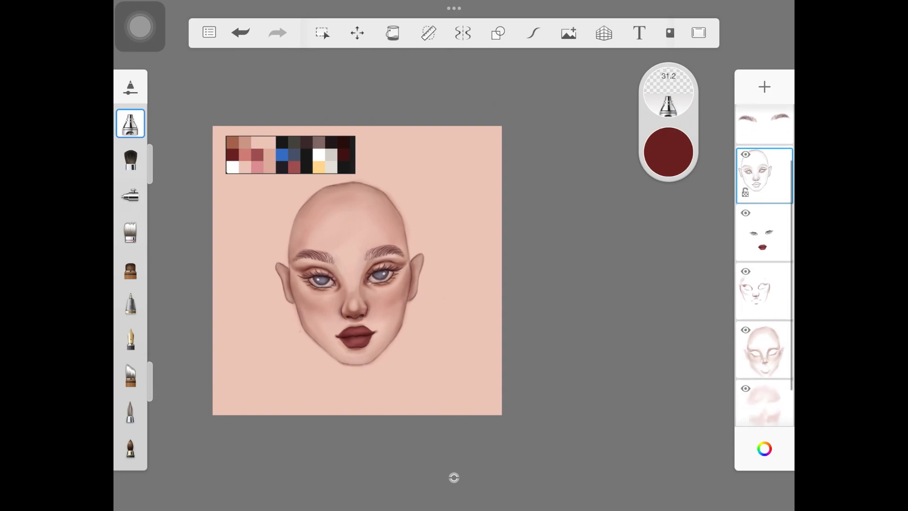
{"action": "left_click", "coordinate": [763, 350]}
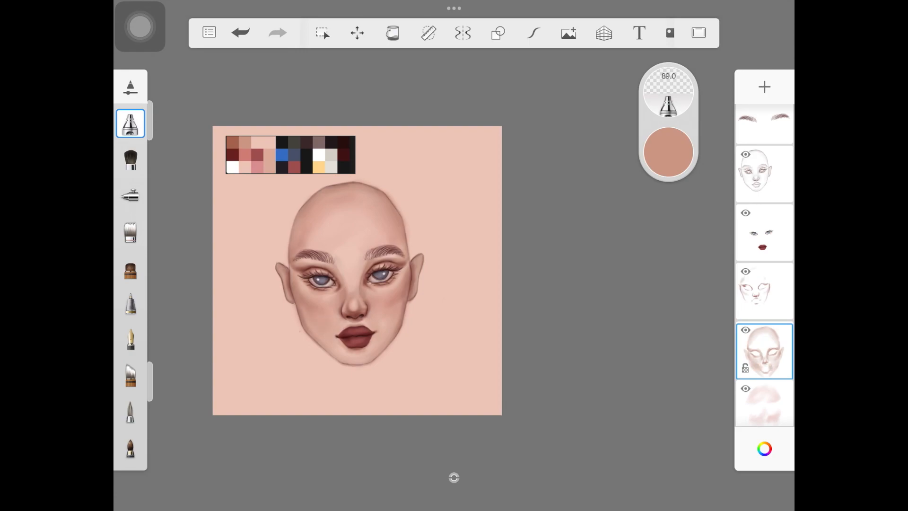
Undo the last stroke, choose a flat shading brush, and select the facial details layer
{"action": "left_click", "coordinate": [277, 32]}
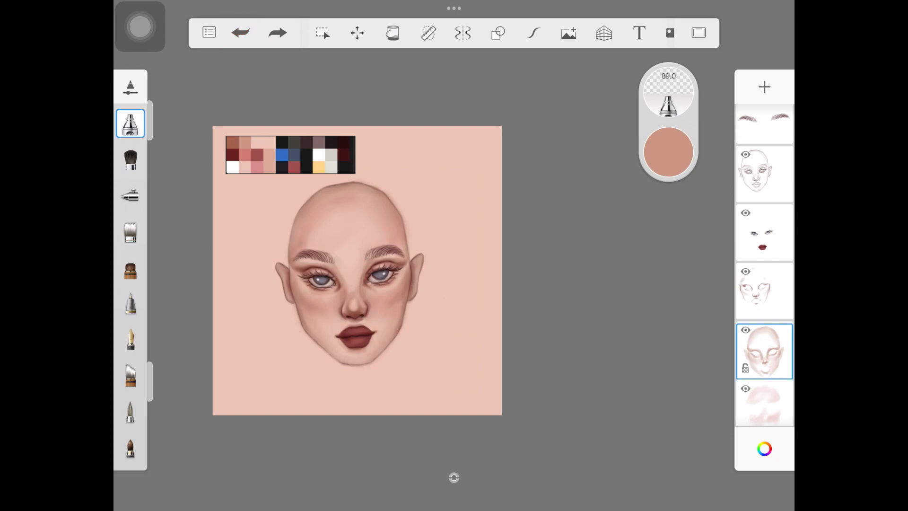
{"action": "left_click", "coordinate": [763, 292]}
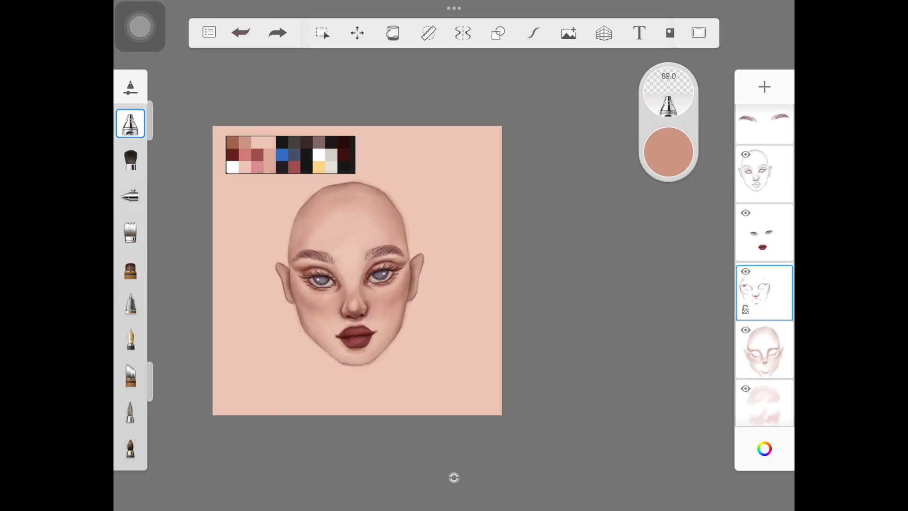
{"action": "left_click", "coordinate": [236, 157]}
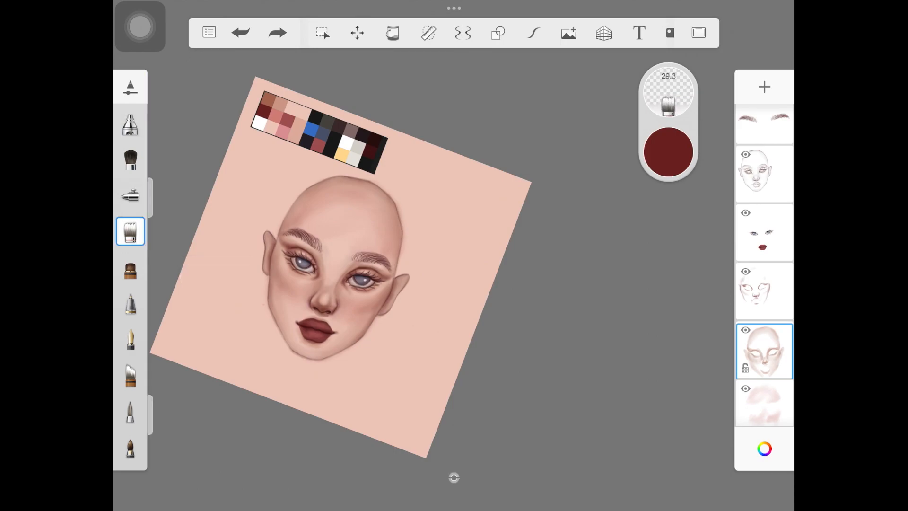
{"action": "left_click", "coordinate": [764, 292]}
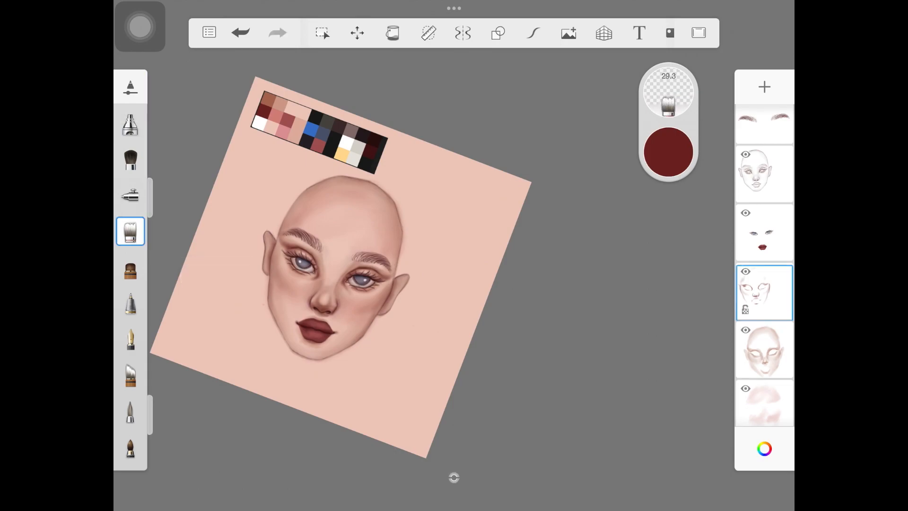
Select the larger airbrush-style tool for painting blush
{"action": "left_click", "coordinate": [130, 124]}
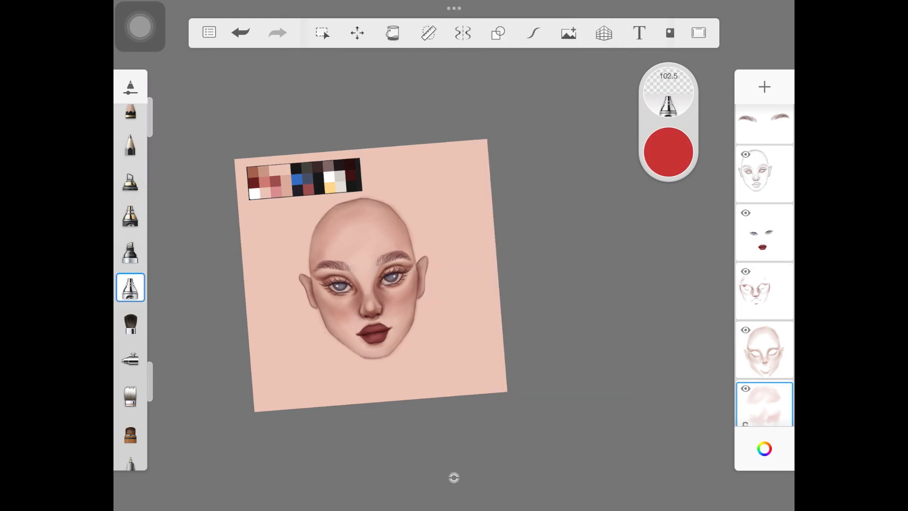
Add a new empty layer and dab red blush onto both cheeks
{"action": "left_click", "coordinate": [342, 313]}
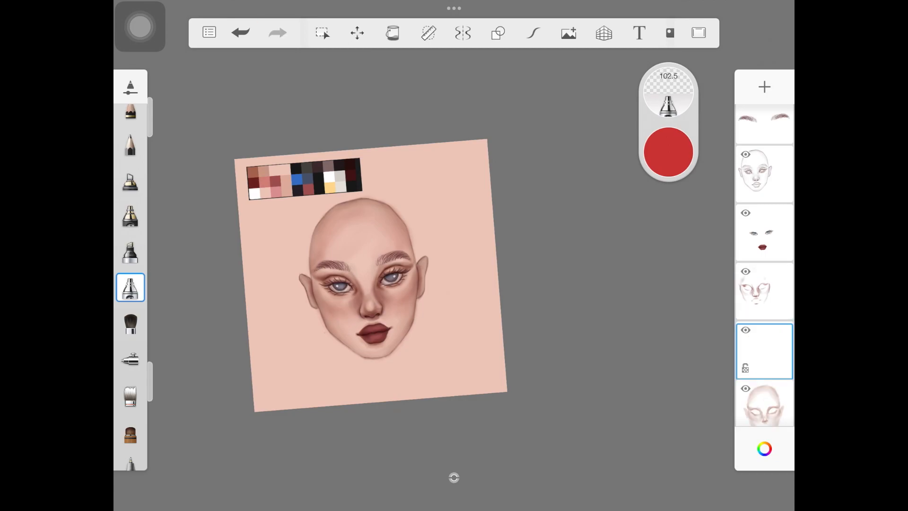
{"action": "left_click", "coordinate": [339, 315]}
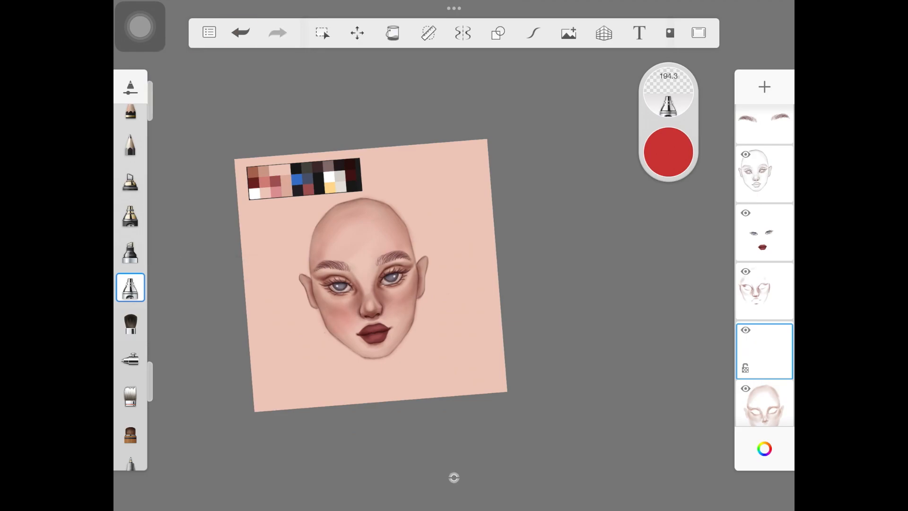
{"action": "left_click", "coordinate": [397, 309]}
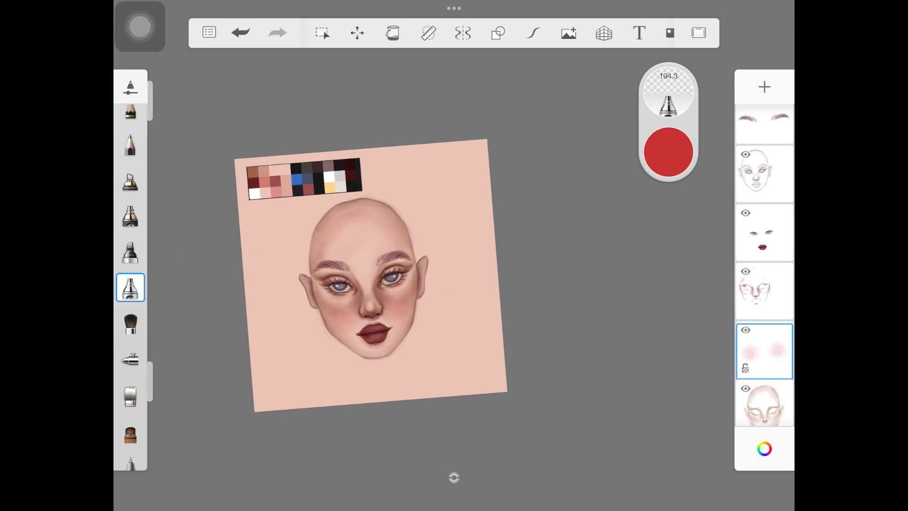
Switch layers and place a small dark beauty mark beside the nose
{"action": "left_click", "coordinate": [763, 350]}
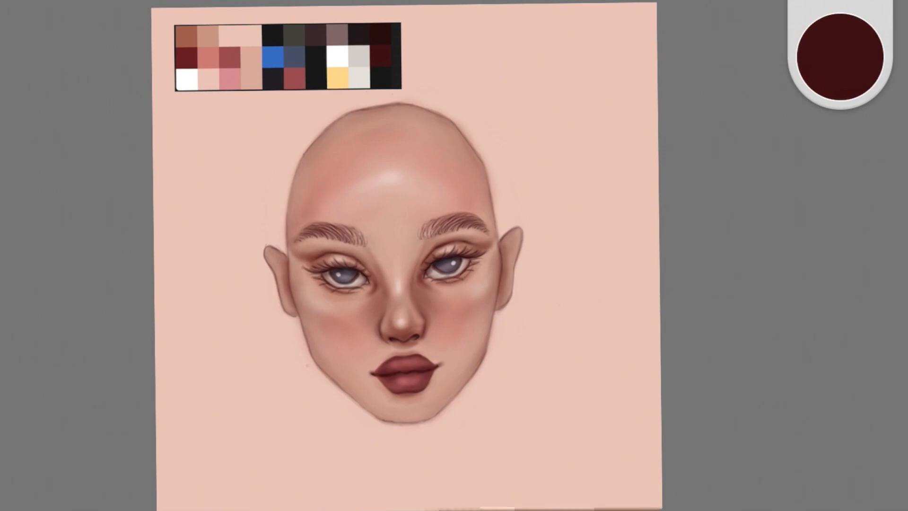
{"action": "left_click", "coordinate": [448, 335]}
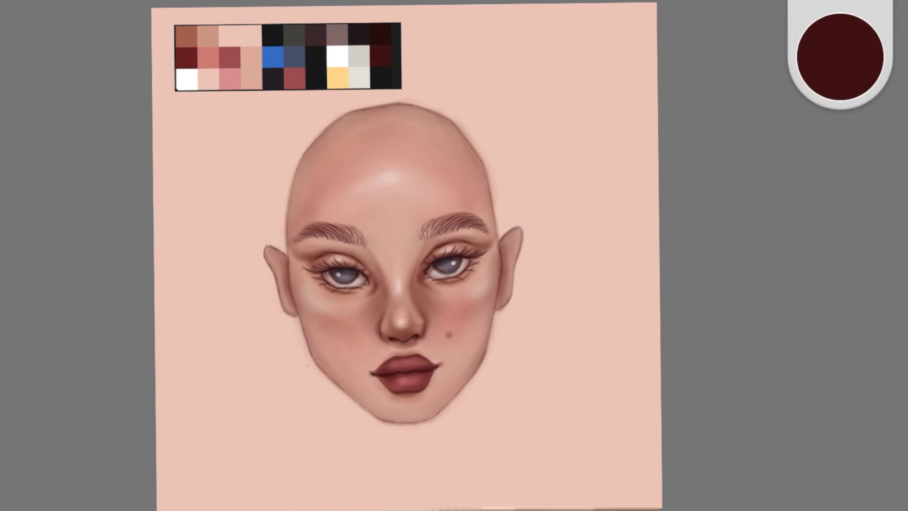